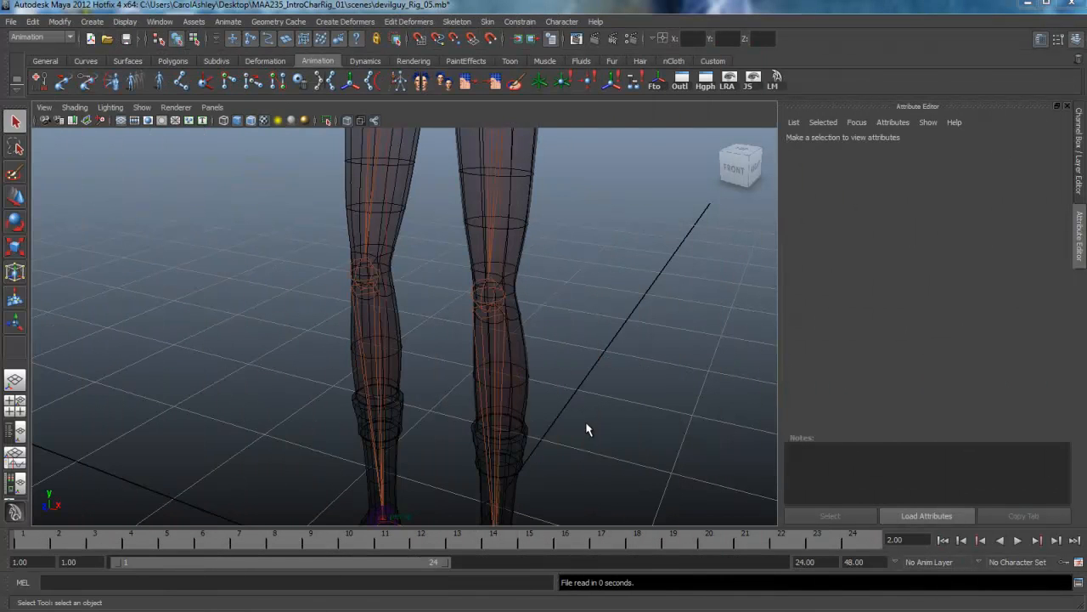
# - Load the diamond curve script from the desktop into the Script Editor
pyautogui.moveTo(586, 429); pyautogui.dragTo(453, 405)
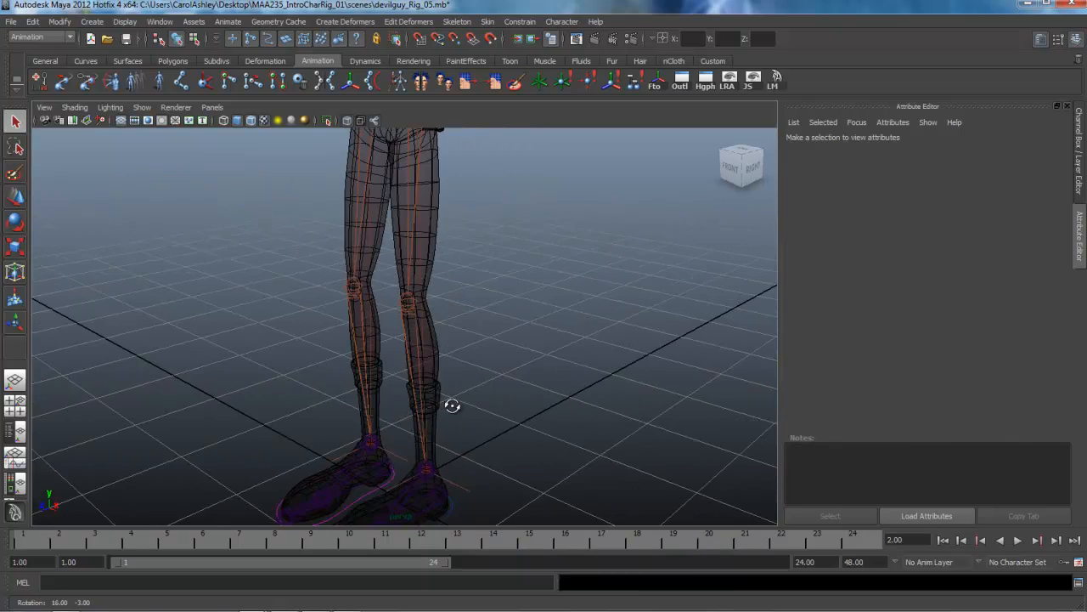
pyautogui.moveTo(453, 405); pyautogui.dragTo(471, 429)
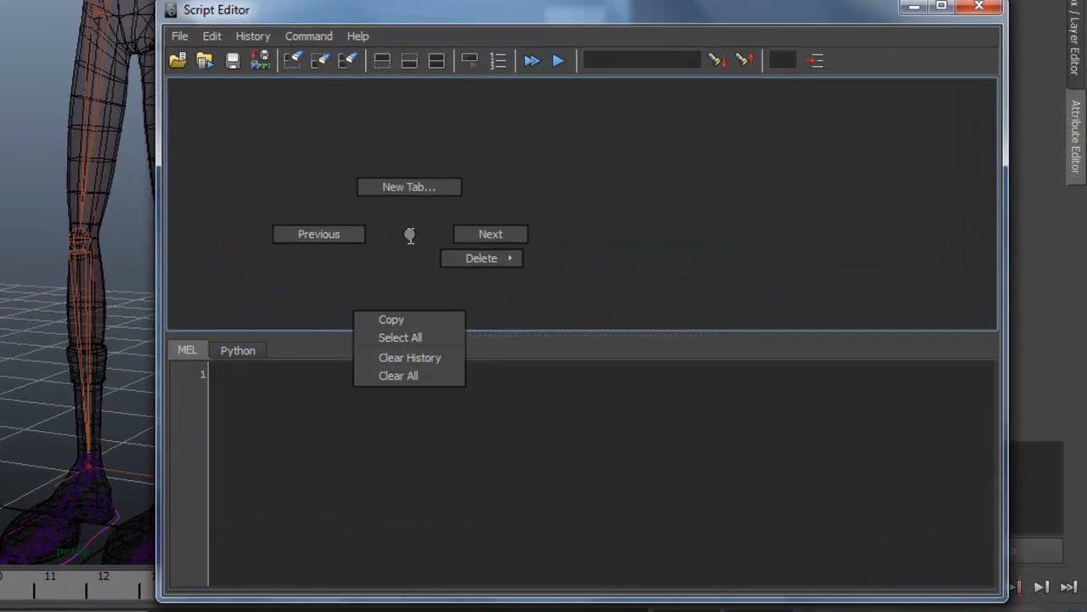
pyautogui.click(181, 35)
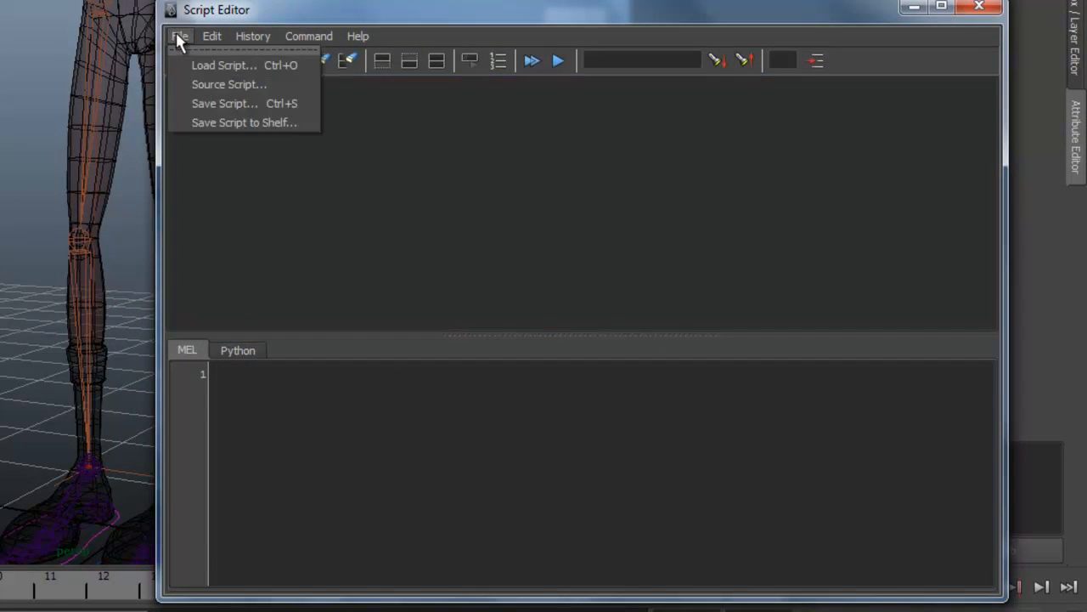
pyautogui.click(224, 65)
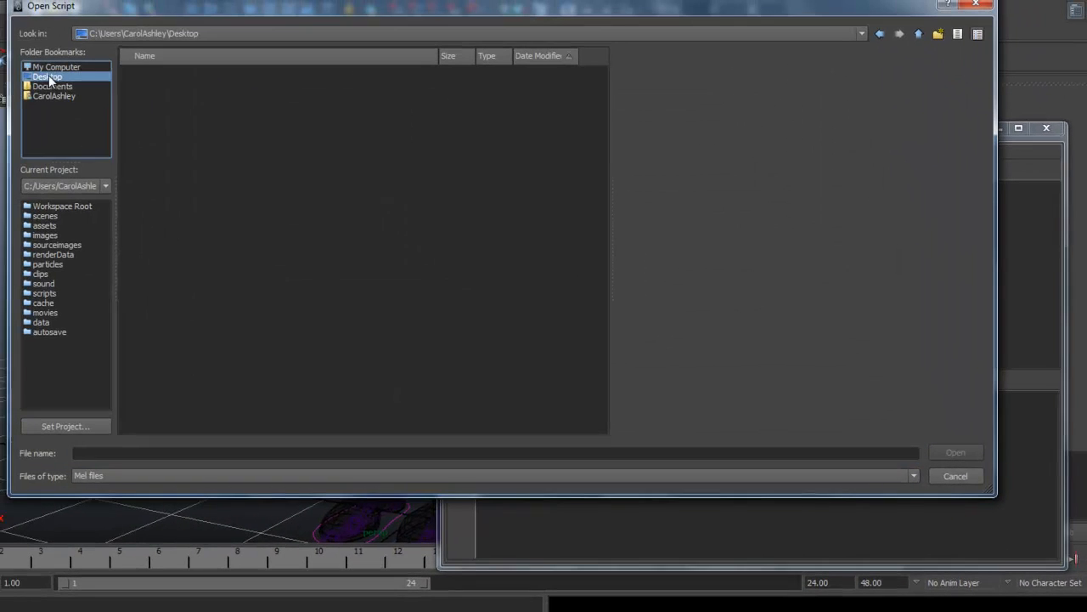
pyautogui.doubleClick(59, 76)
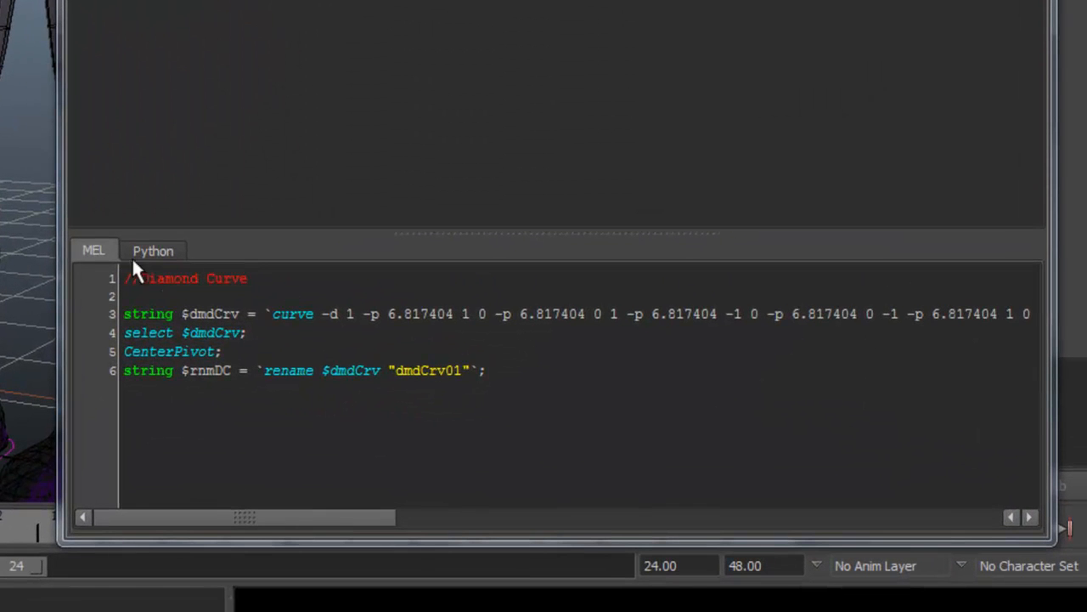
# - Run the whole script to create the diamond curve dmdCrv01
pyautogui.click(503, 370)
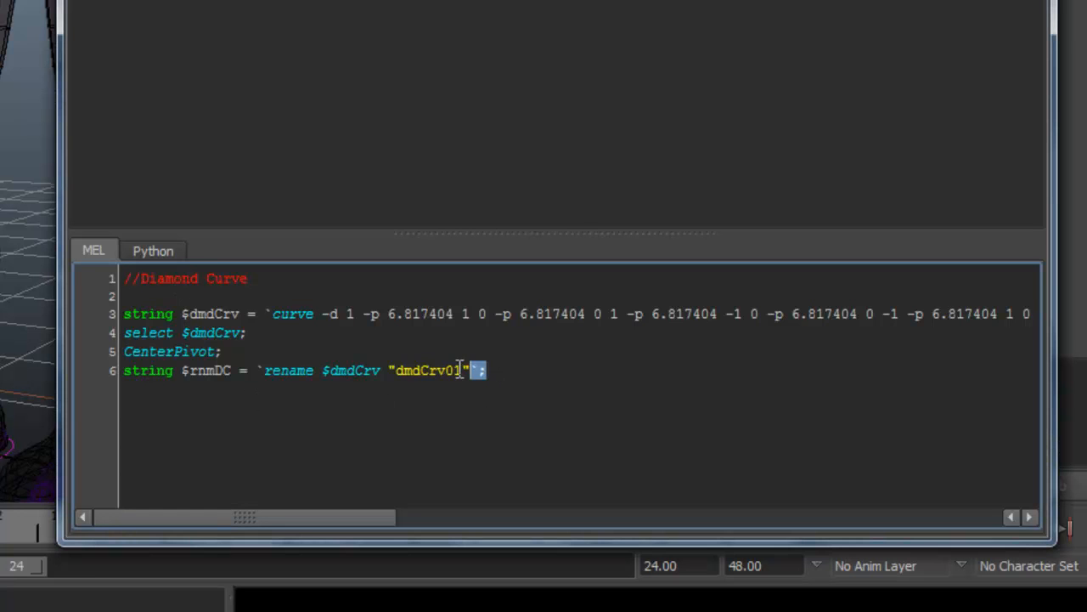
pyautogui.press('ctrl+a')
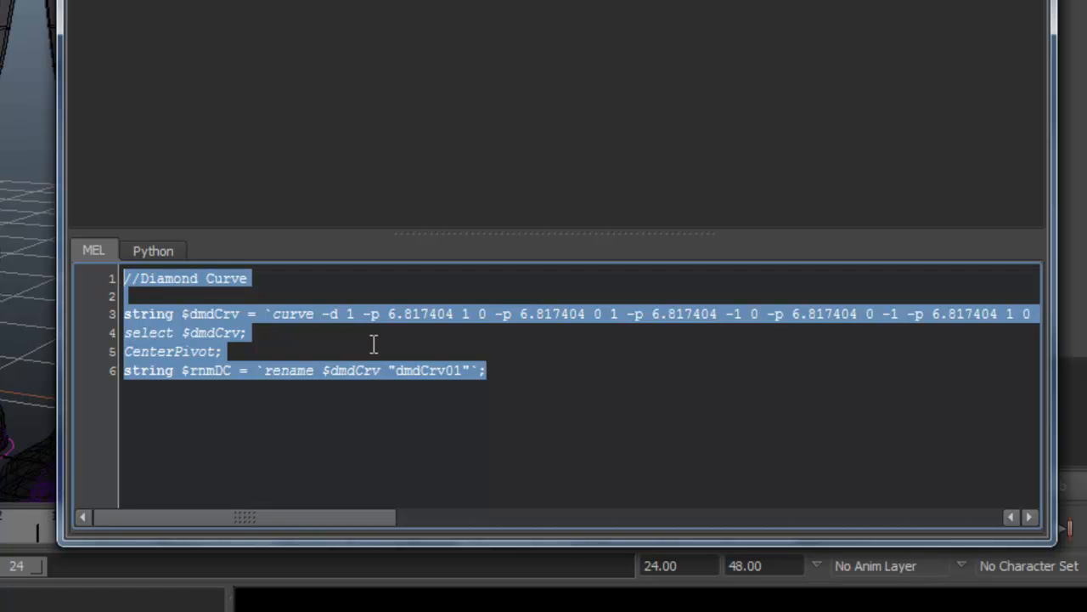
pyautogui.press('Return')
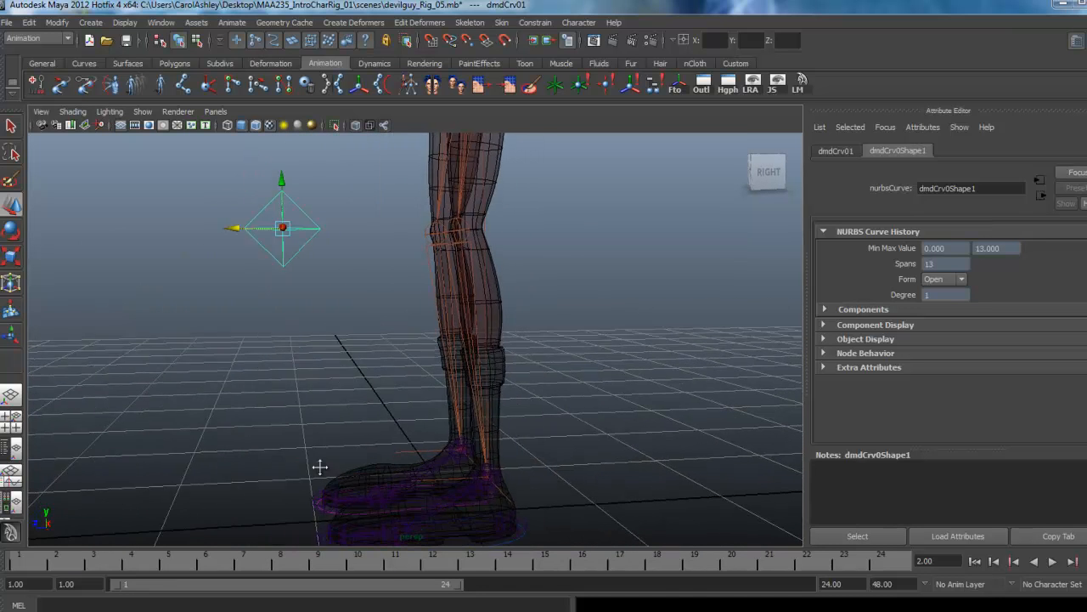
# - Scale the diamond curve down and move it in front of the knee
pyautogui.moveTo(320, 467); pyautogui.dragTo(376, 460)
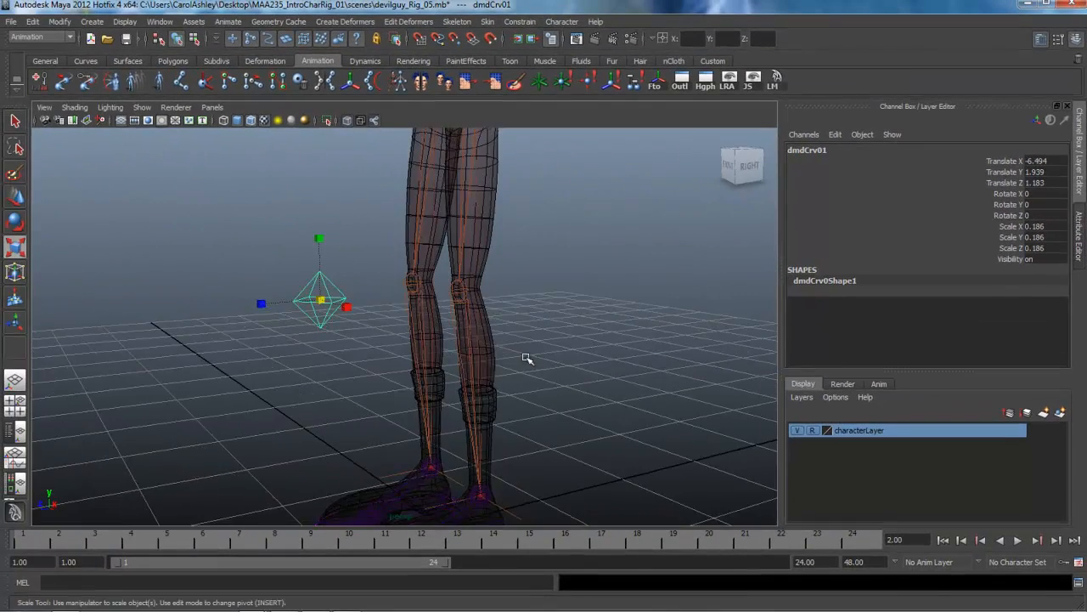
pyautogui.moveTo(527, 357); pyautogui.dragTo(454, 408)
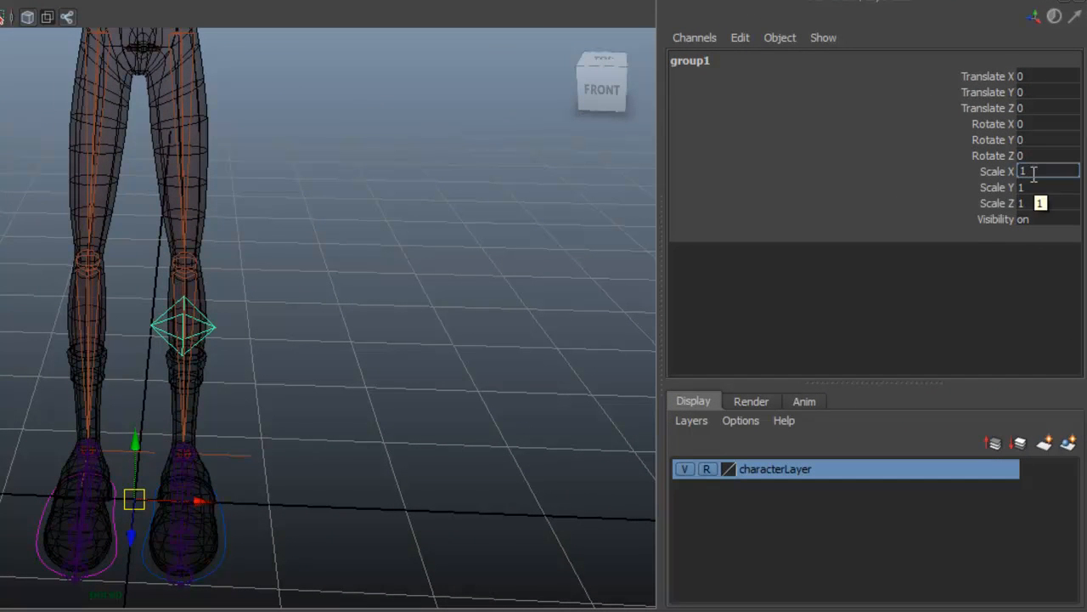
# - Mirror the duplicated diamond by setting group1 Scale X to -1
pyautogui.write('-1')
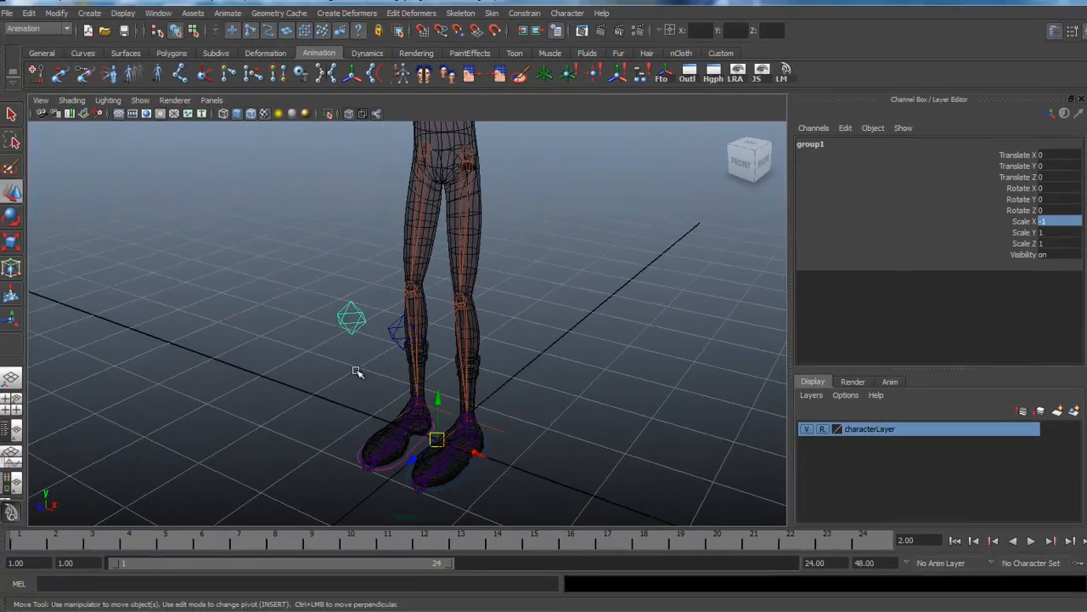
pyautogui.click(193, 13)
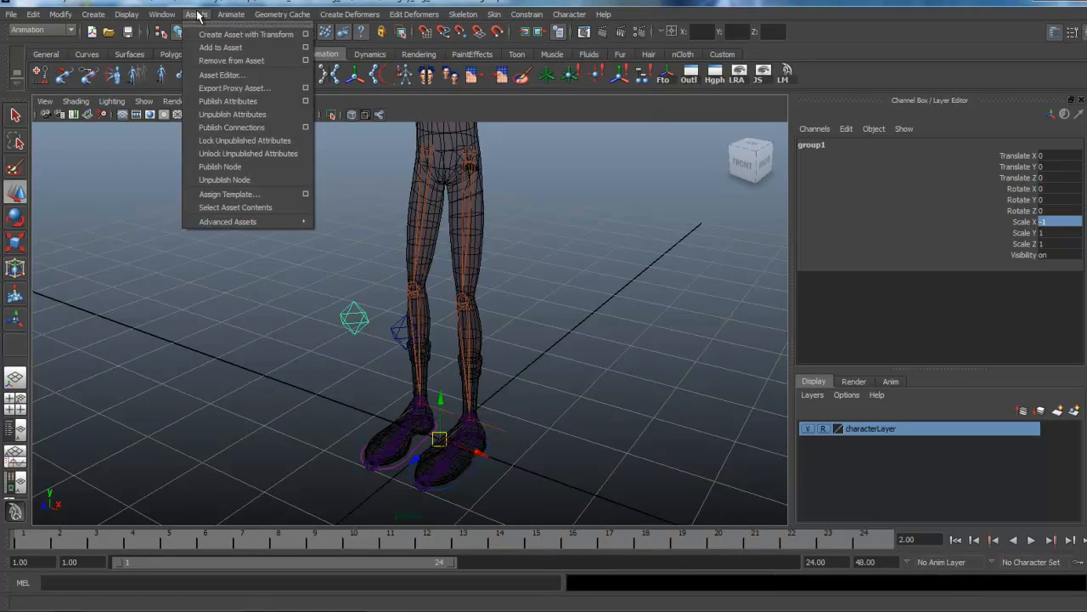
# - Expand group1 in the Outliner and select dmdCrv02
pyautogui.click(162, 14)
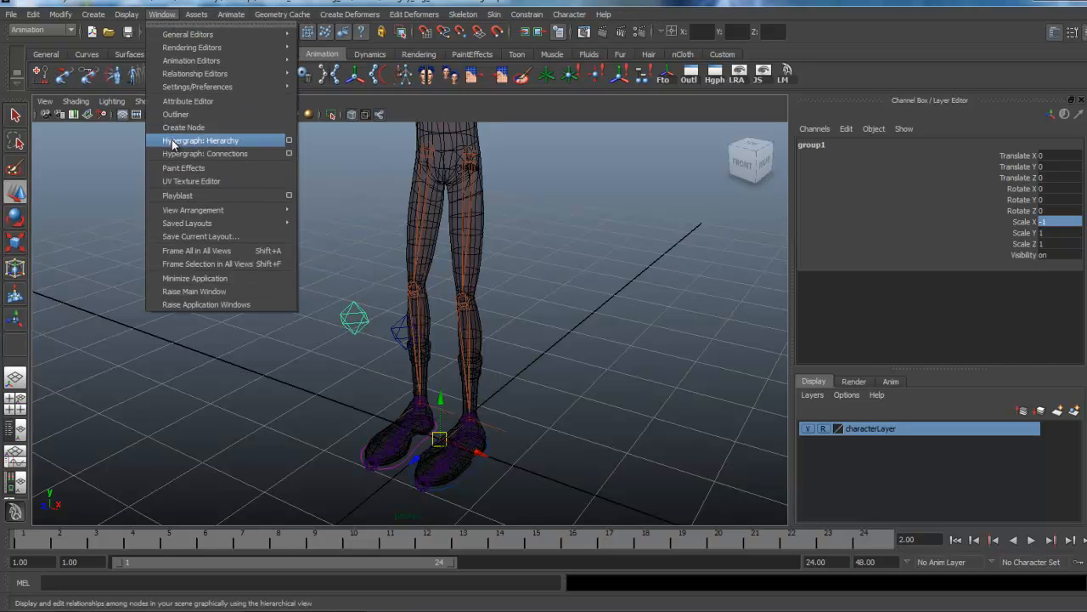
pyautogui.click(175, 114)
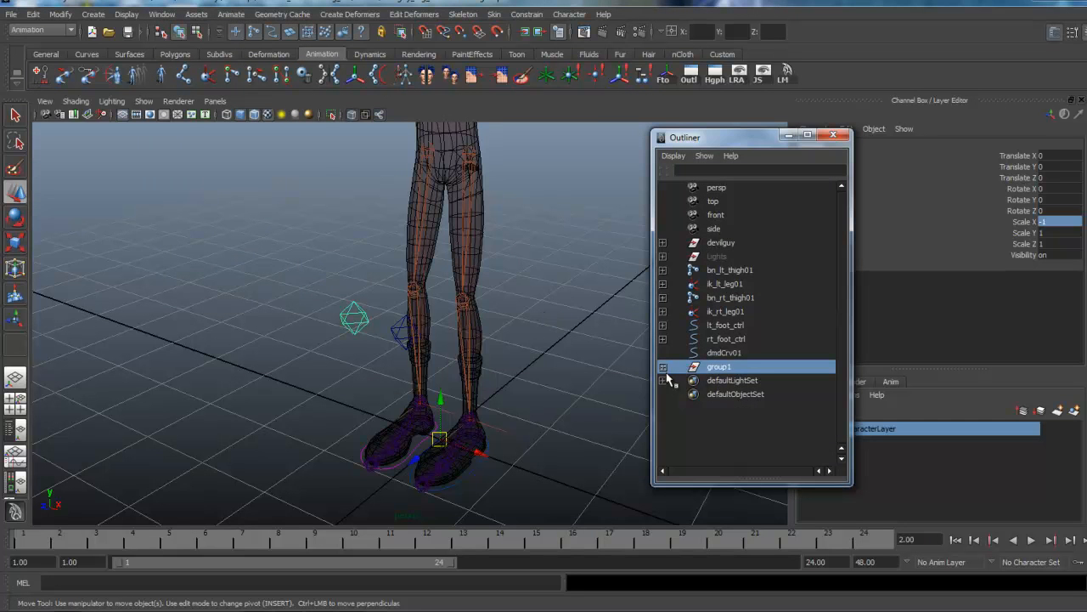
pyautogui.click(662, 367)
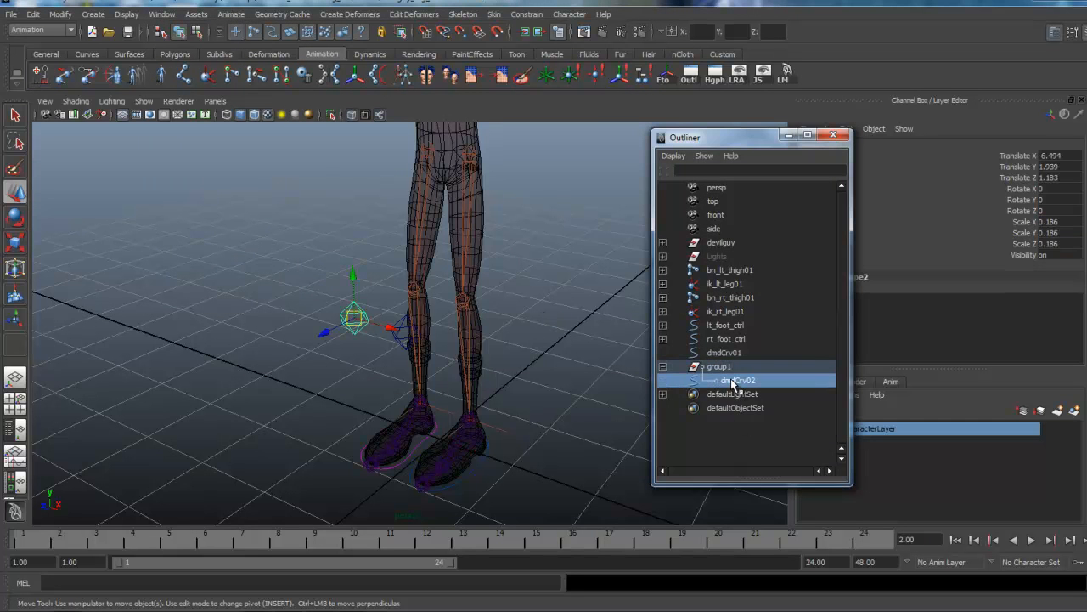
pyautogui.click(718, 380)
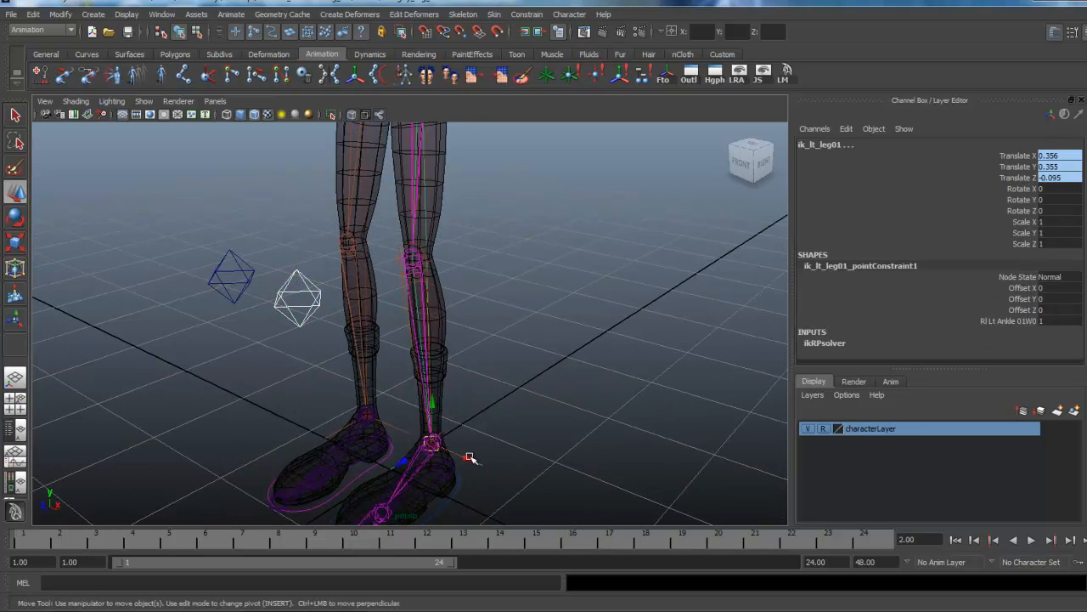
# - Pole-vector constrain the leg IK handles to the diamond controls
pyautogui.click(434, 15)
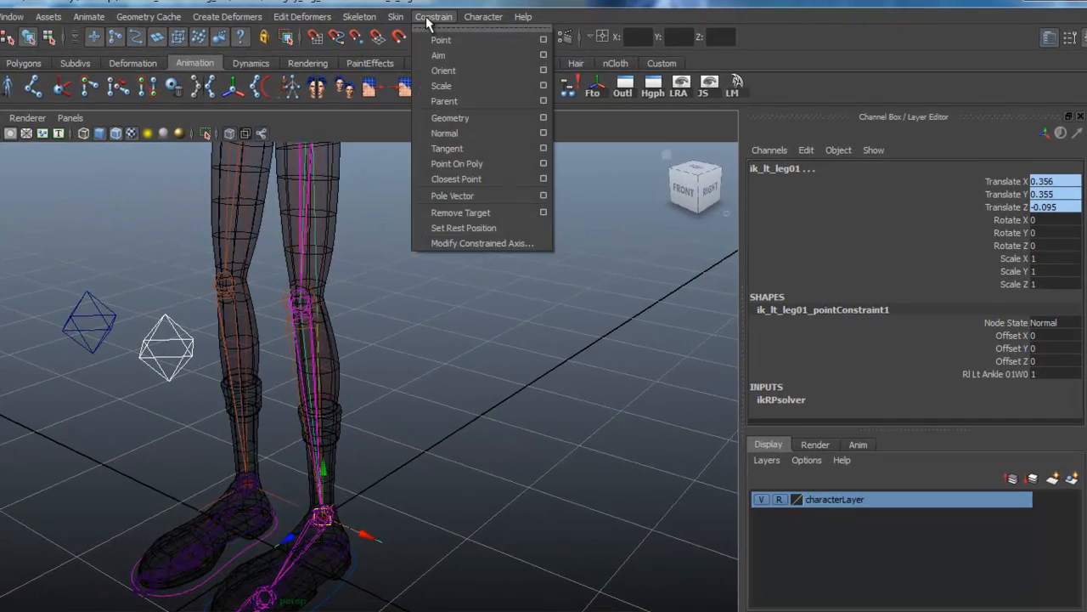
pyautogui.moveTo(463, 195)
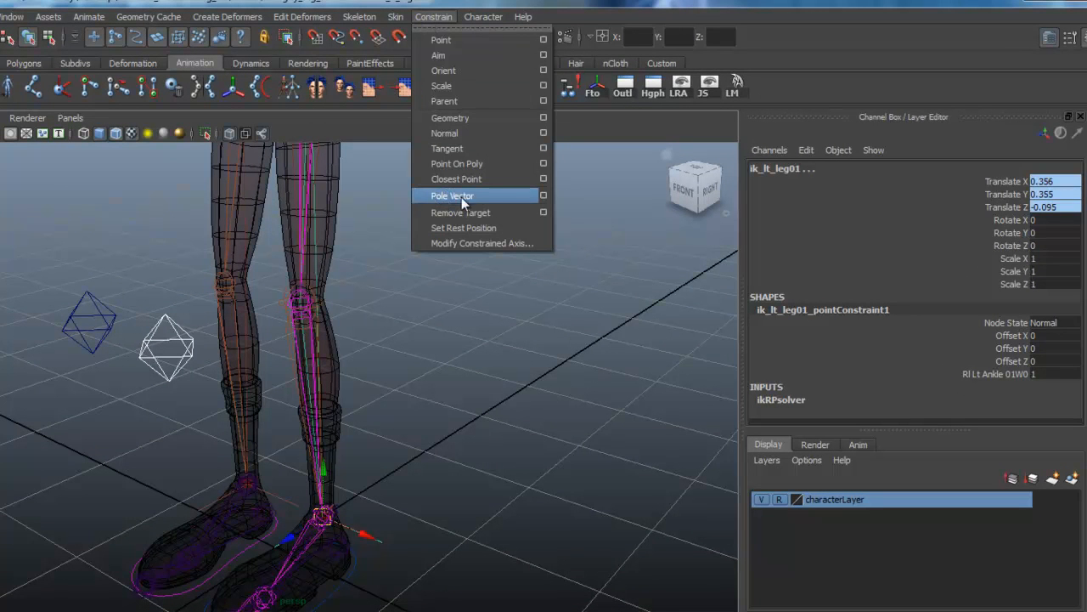
pyautogui.click(452, 196)
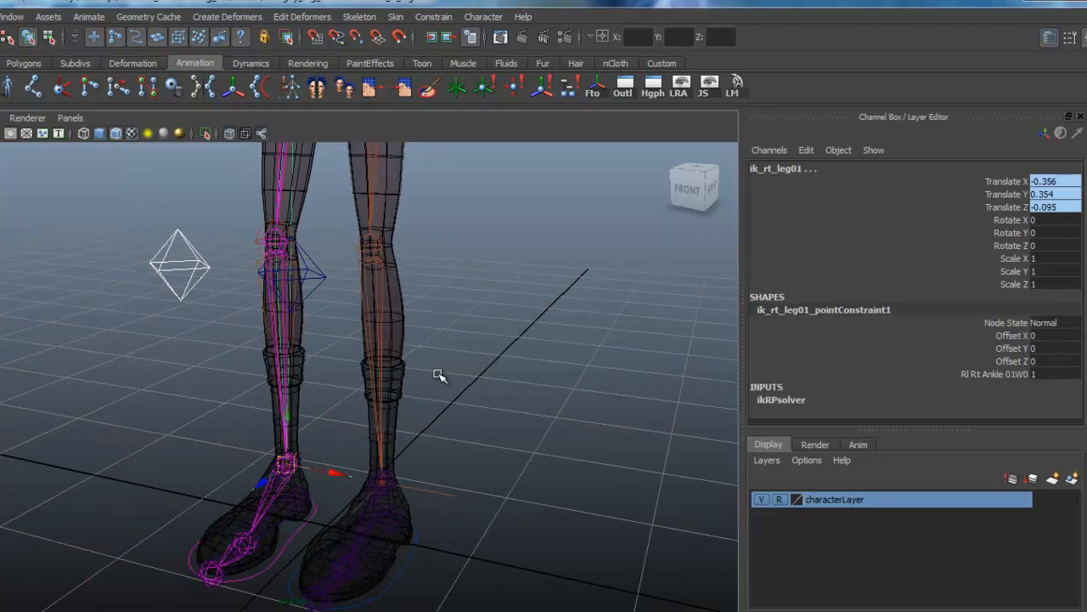
pyautogui.click(433, 16)
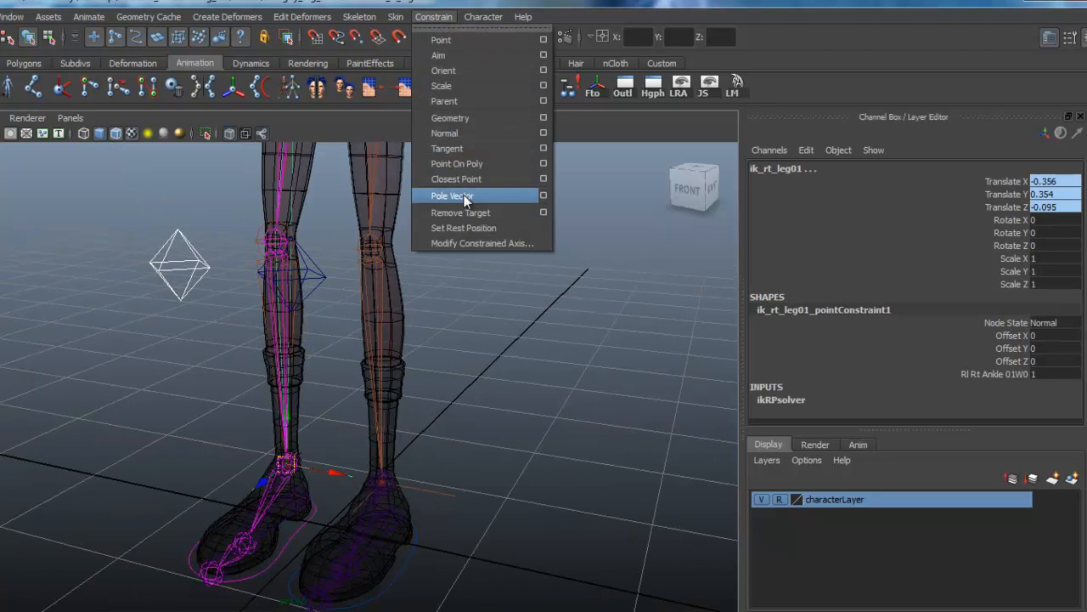
pyautogui.click(451, 196)
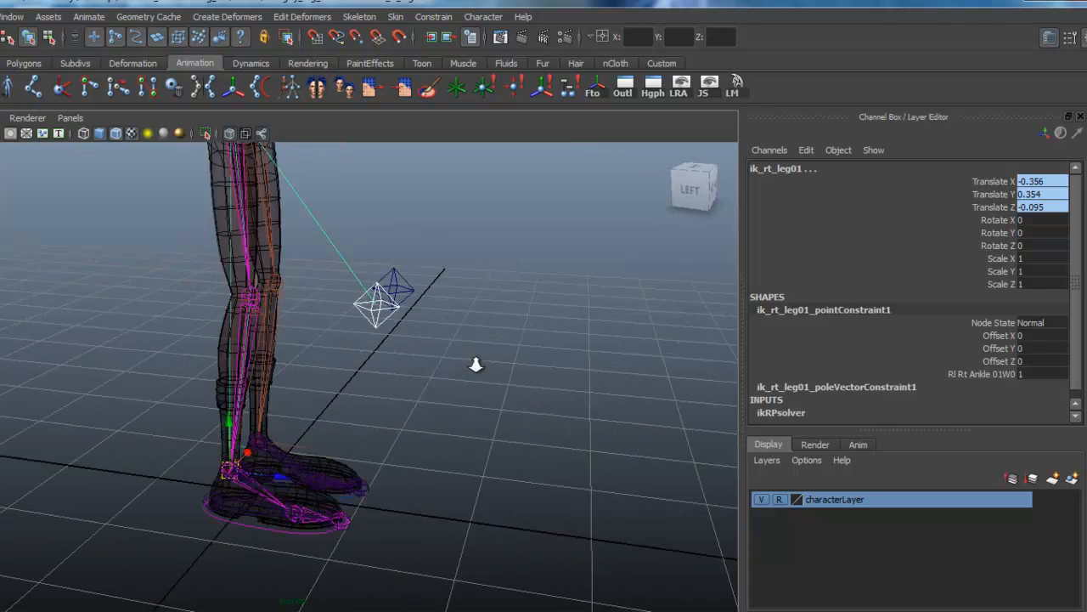
# - Move dmdCrv02 away from the knee to check the knee follows
pyautogui.moveTo(475, 366); pyautogui.dragTo(495, 427)
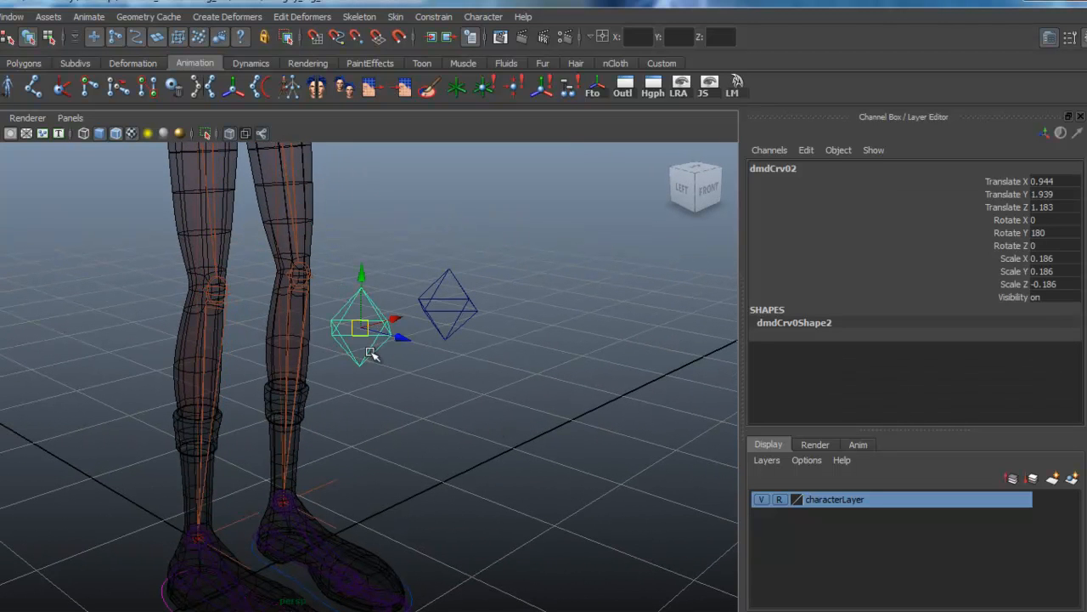
pyautogui.moveTo(365, 327); pyautogui.dragTo(557, 370)
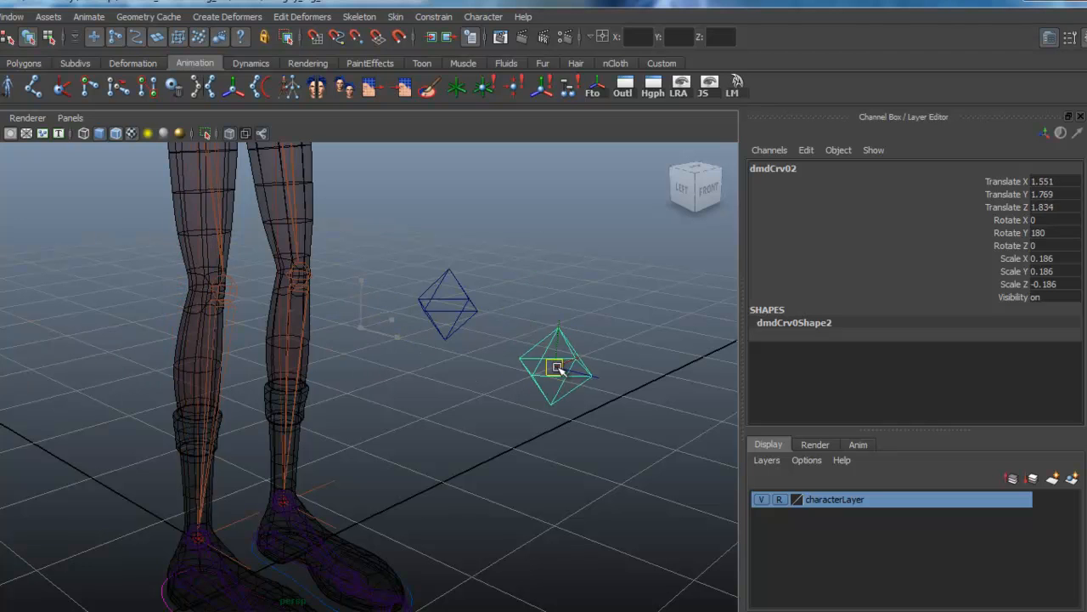
pyautogui.moveTo(559, 367); pyautogui.dragTo(191, 371)
pyautogui.write('lt')
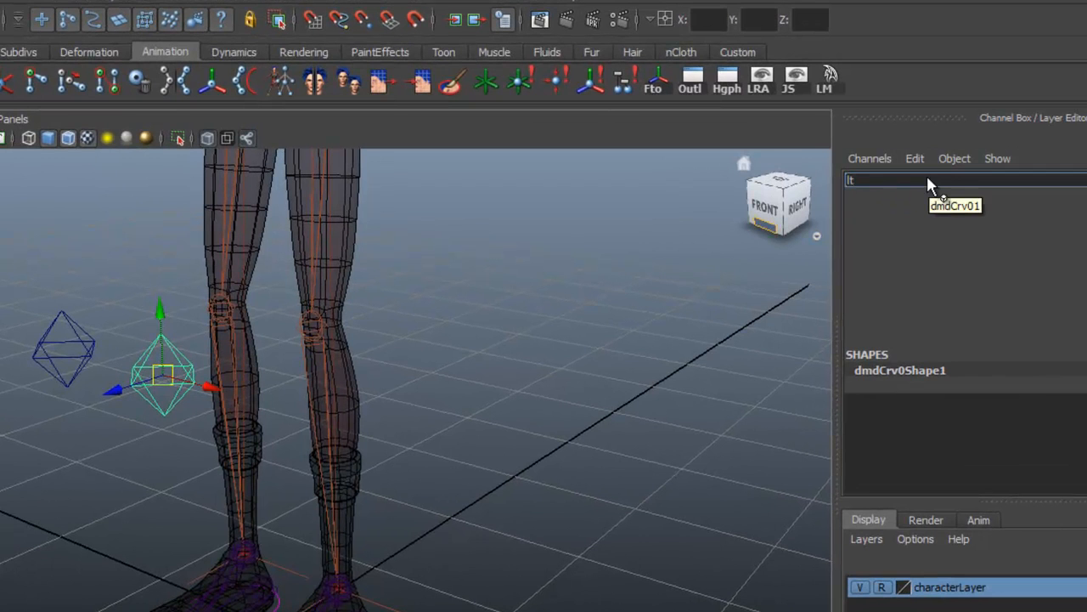
# - Rename dmdCrv01 to lt_knee_ctlr, then begin renaming dmdCrv02
pyautogui.write('_knee_')
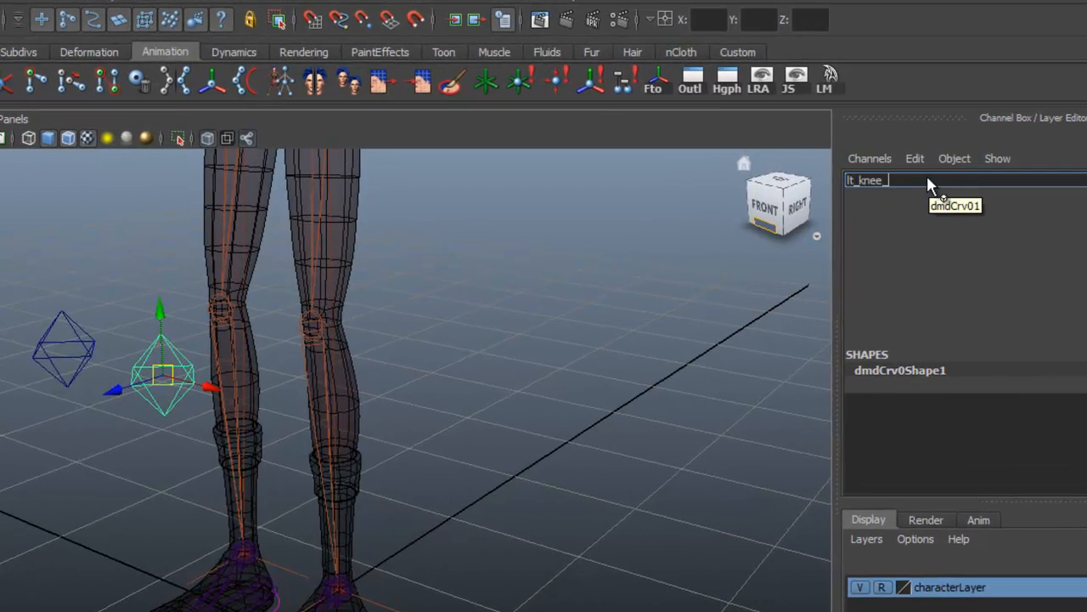
pyautogui.write('cnt')
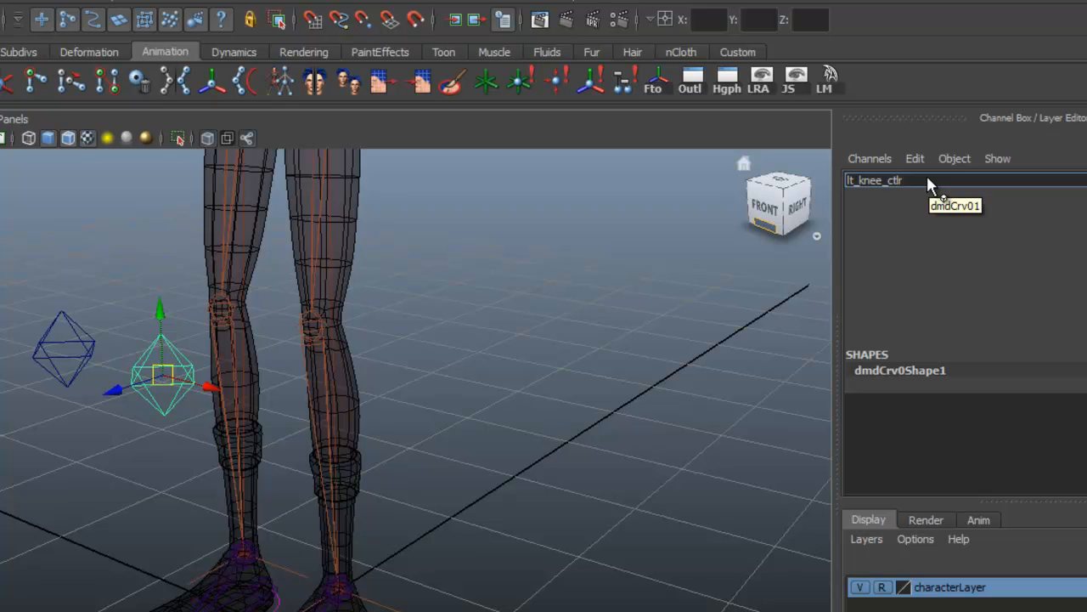
pyautogui.moveTo(909, 185)
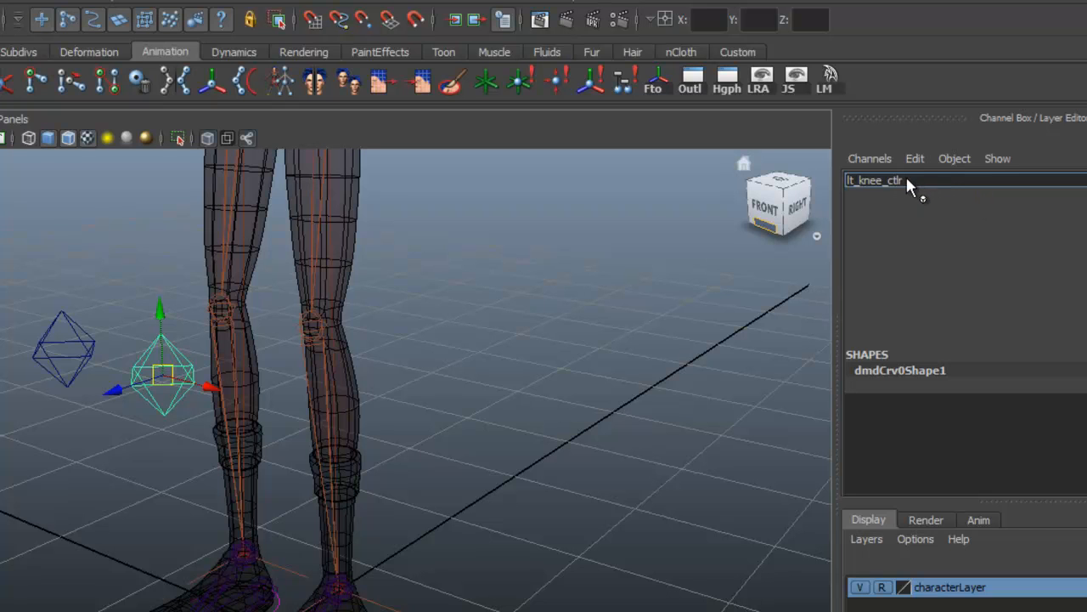
pyautogui.doubleClick(882, 180)
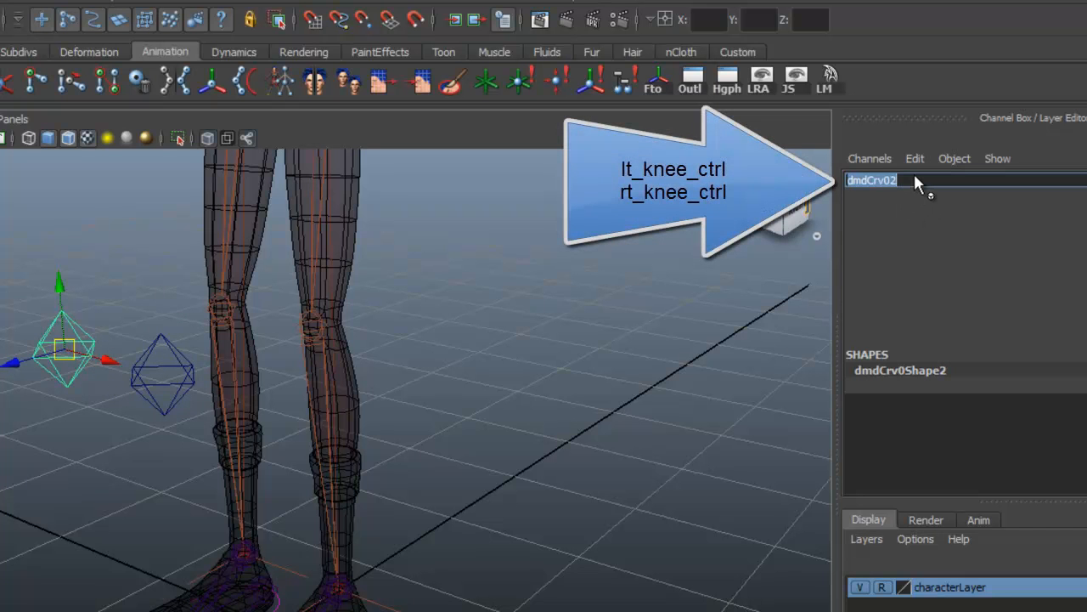
pyautogui.write('lt_knee_ctlr')
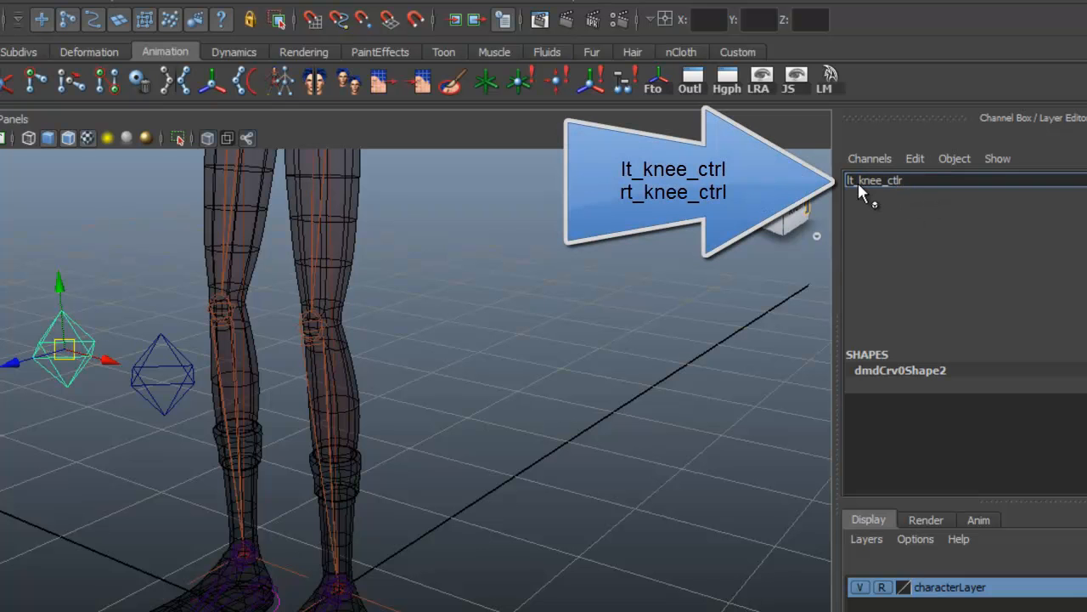
pyautogui.moveTo(852, 185)
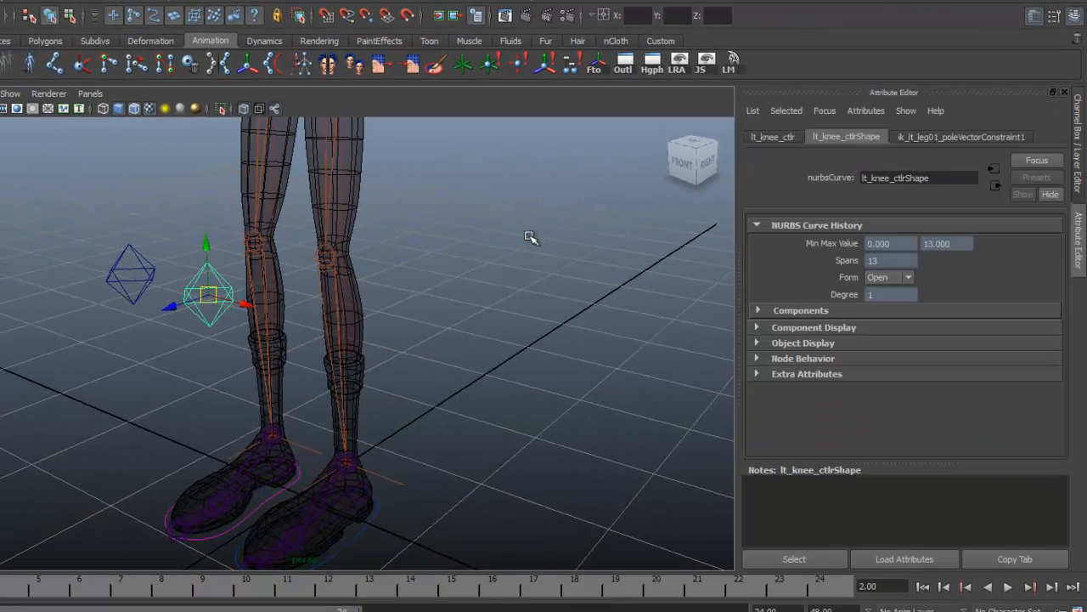
# - Enable drawing overrides on lt_knee_ctlr and rt_knee_ctlr, colouring rt_knee_ctlr red
pyautogui.click(773, 137)
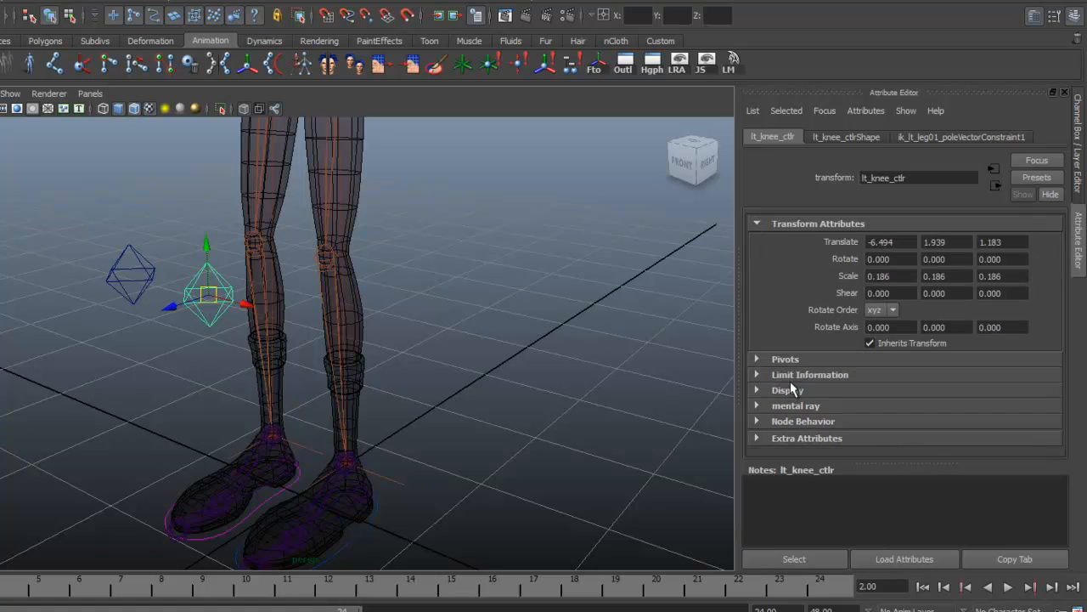
pyautogui.click(791, 390)
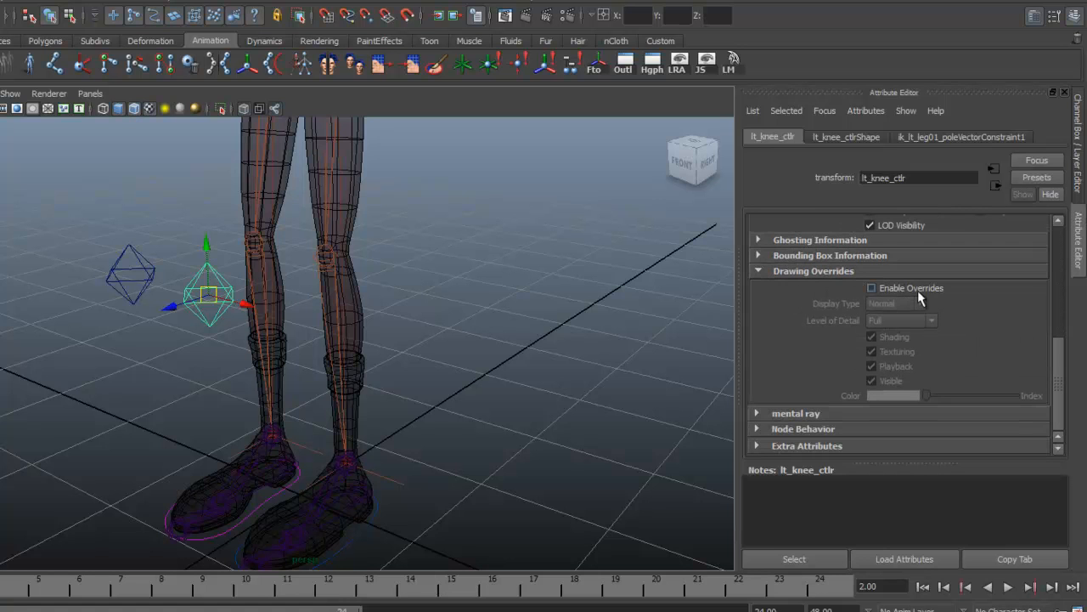
pyautogui.click(870, 287)
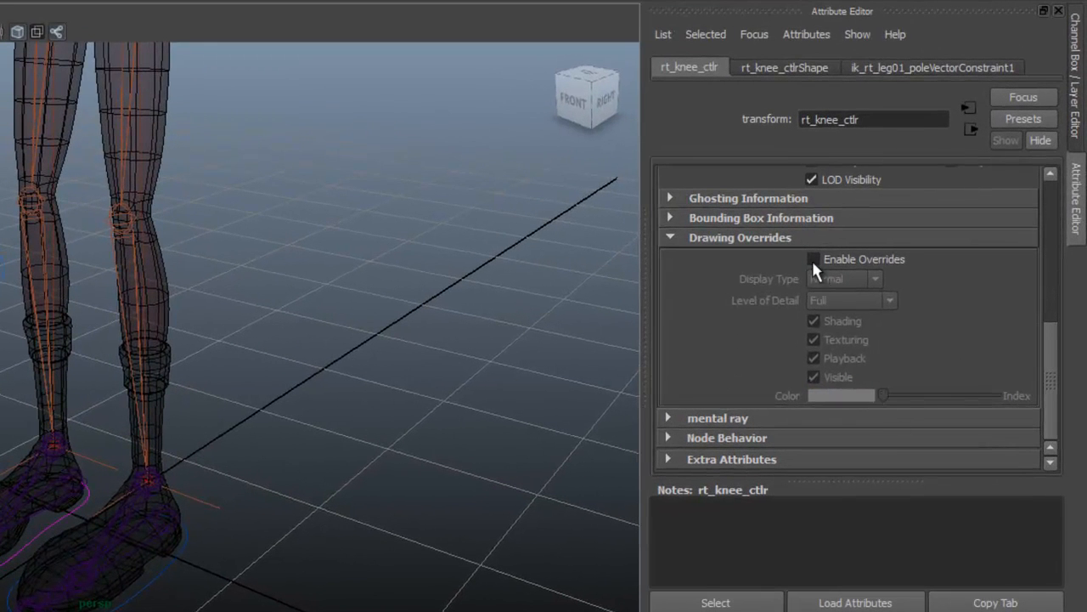
pyautogui.click(812, 259)
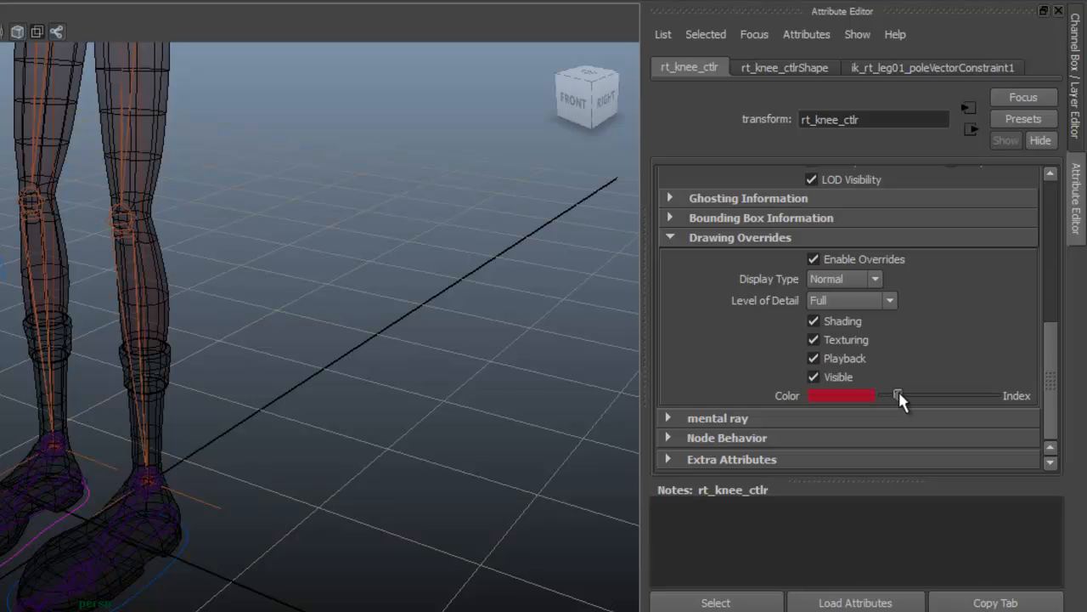
pyautogui.moveTo(900, 395); pyautogui.dragTo(917, 395)
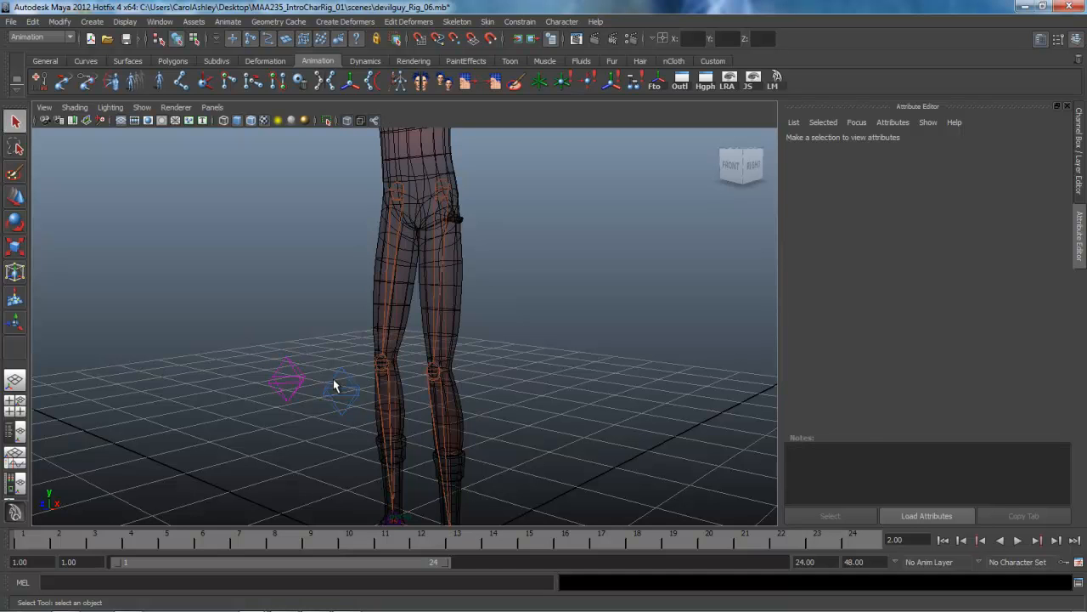
# - Select a knee control for freezing its transformations
pyautogui.click(341, 390)
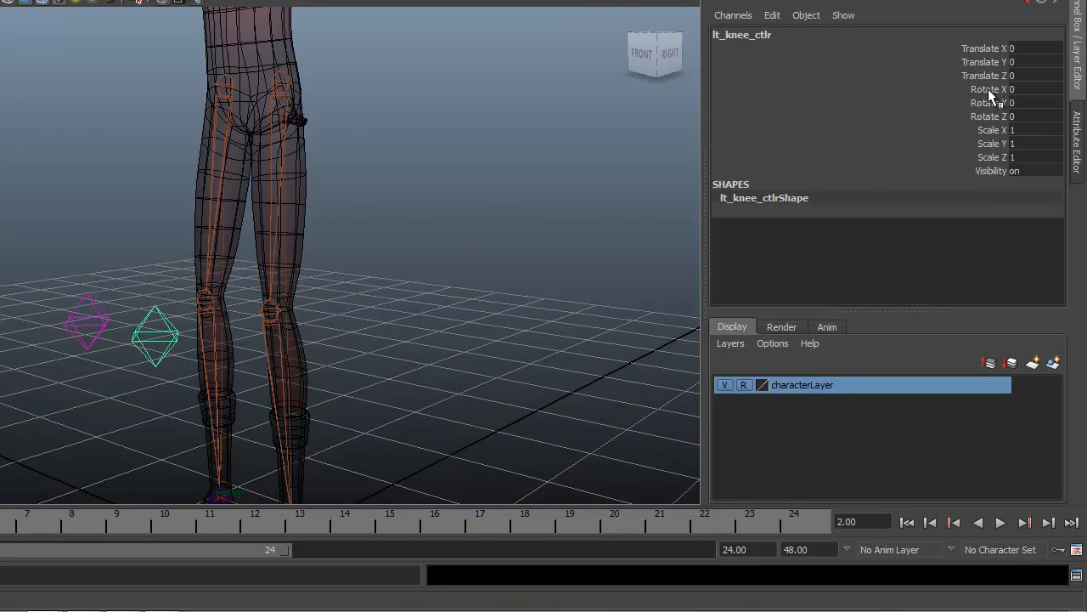
# - Lock and hide rotate, scale and visibility on lt_knee_ctlr and rt_knee_ctlr
pyautogui.click(988, 89)
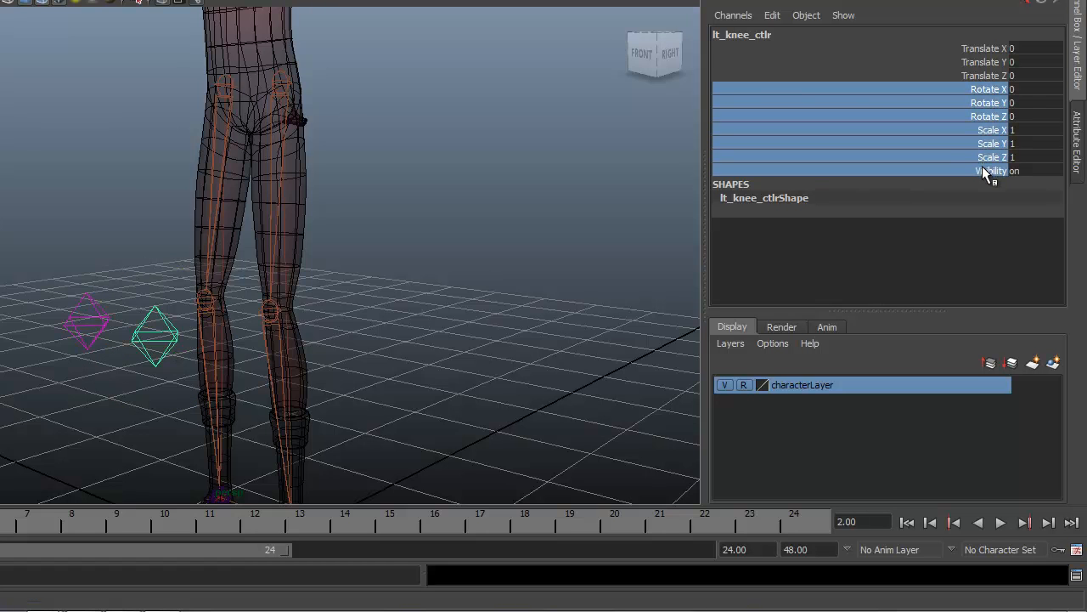
pyautogui.rightClick(986, 170)
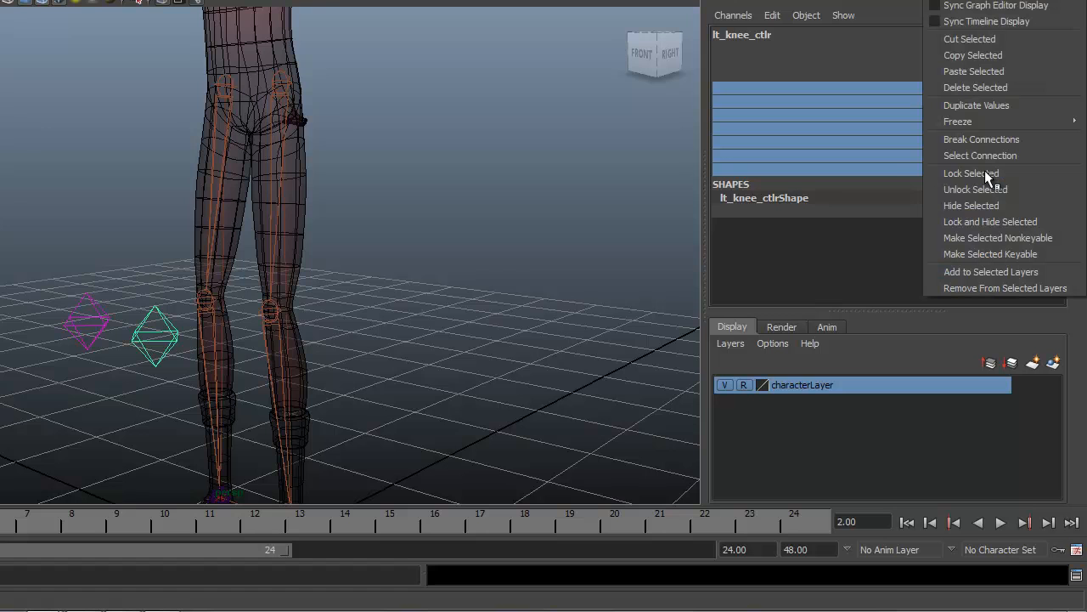
pyautogui.moveTo(989, 221)
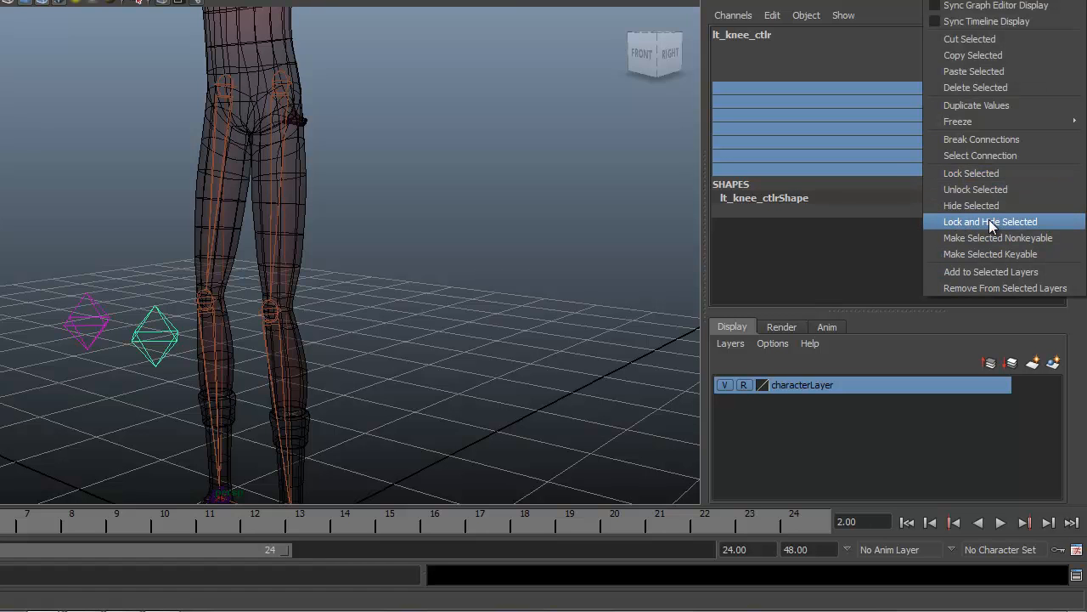
pyautogui.click(989, 222)
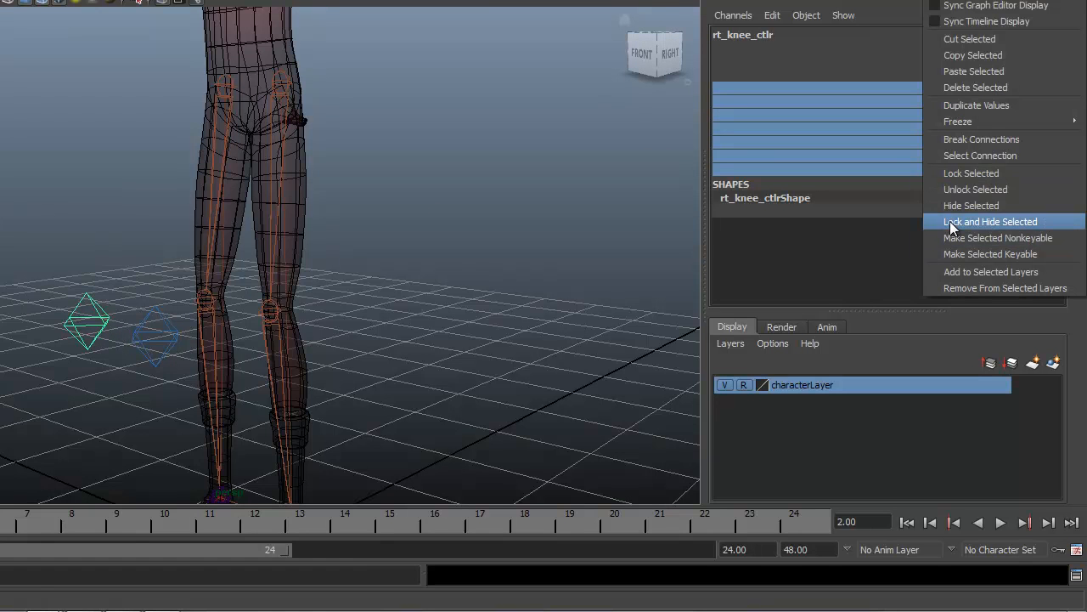
pyautogui.click(991, 222)
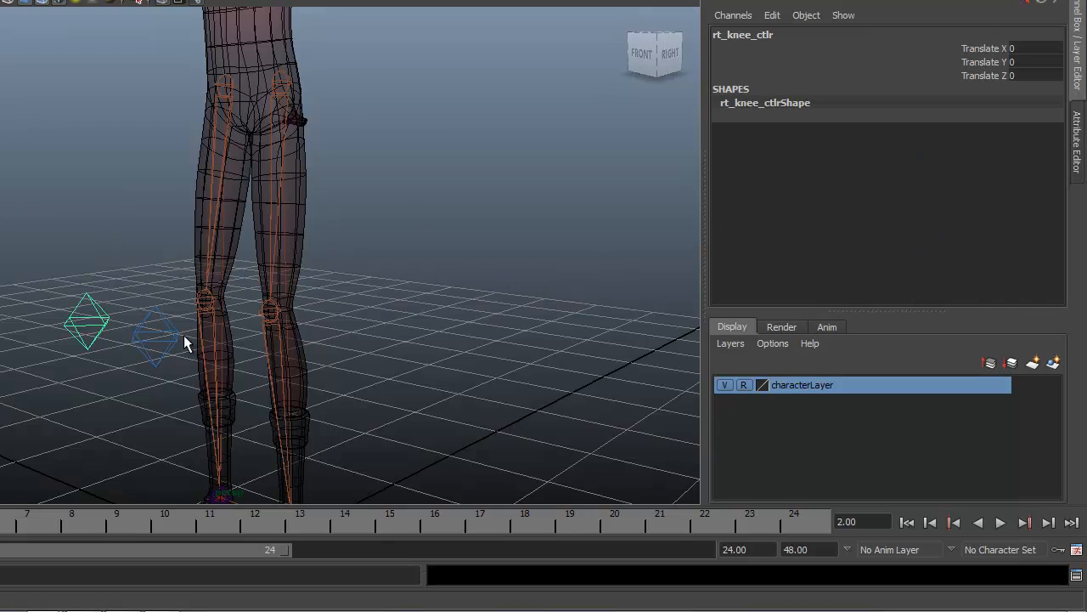